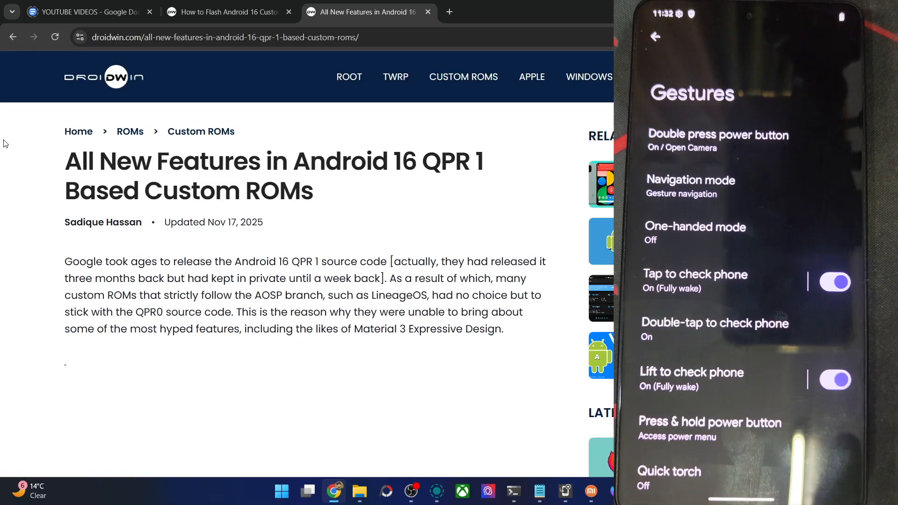
Look through the Gestures options and return to the main Settings list.
scroll(down, 3)
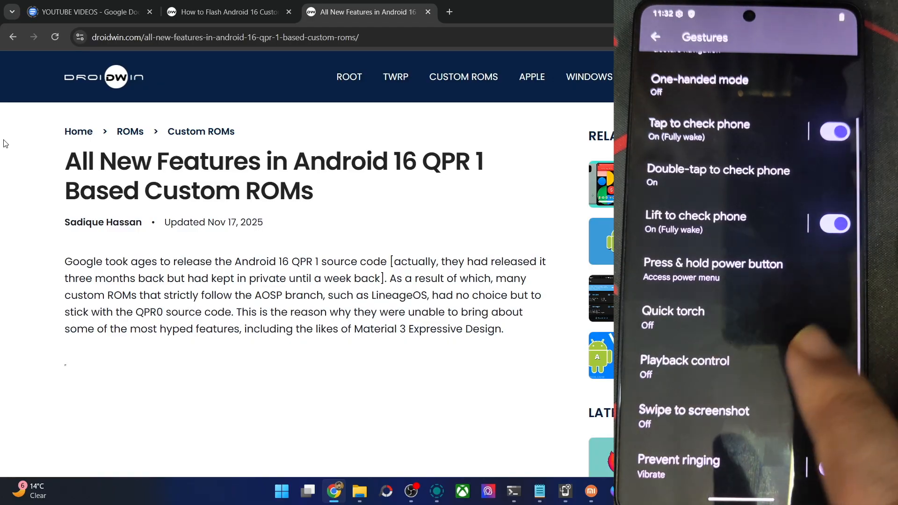
click(694, 410)
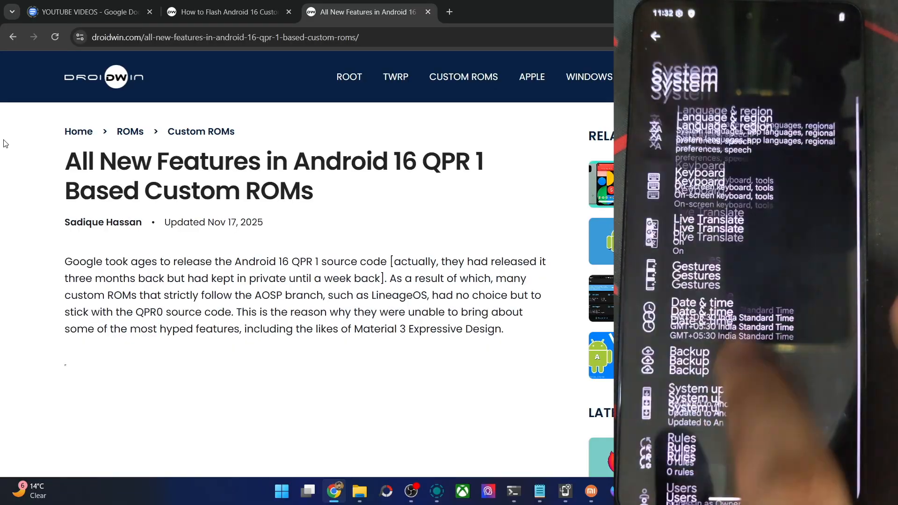
scroll(up, 3)
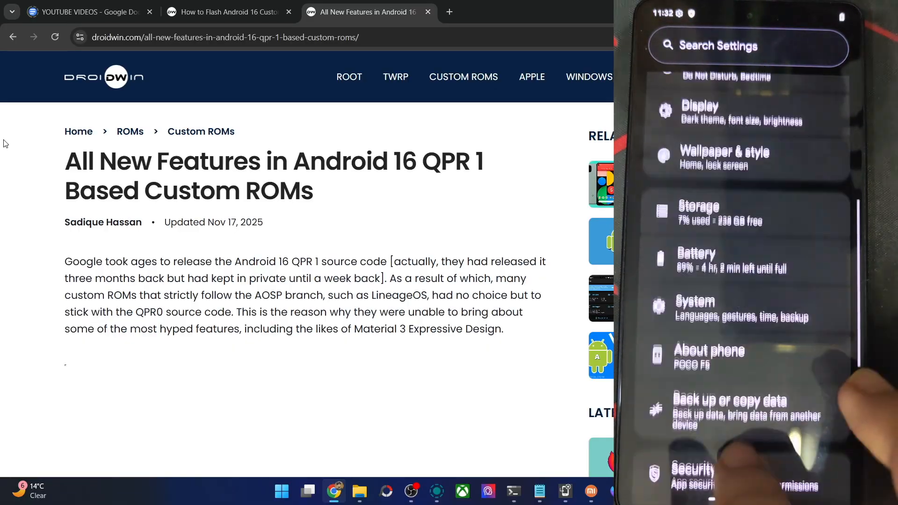
View the lock-screen Clock color & size options (Color and Size) within Wallpaper & style.
click(724, 156)
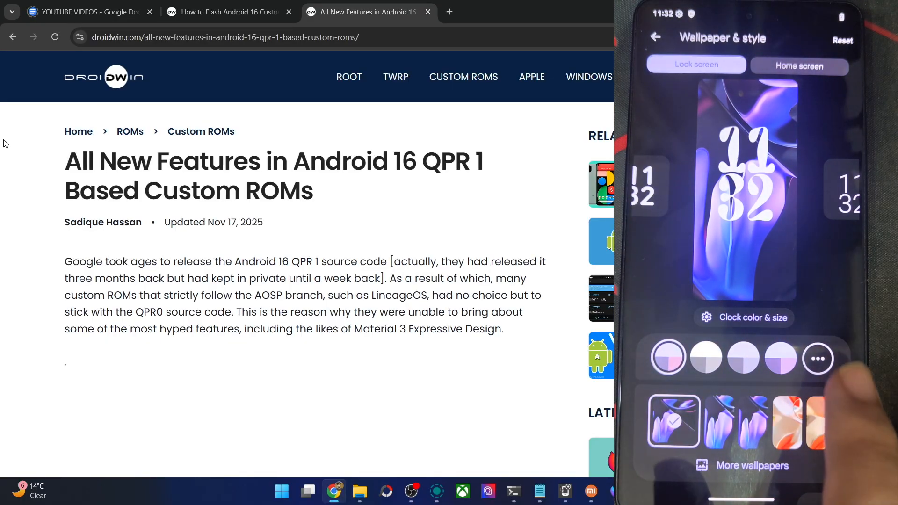
click(744, 317)
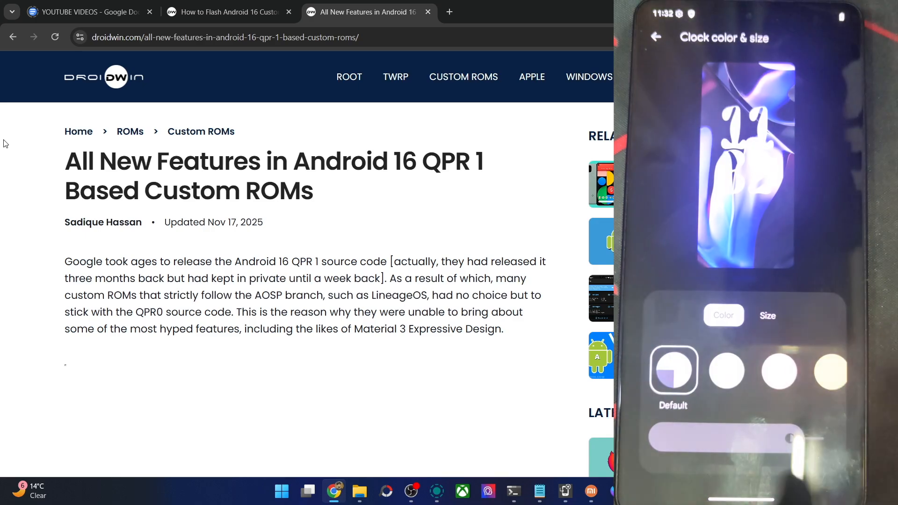
click(766, 314)
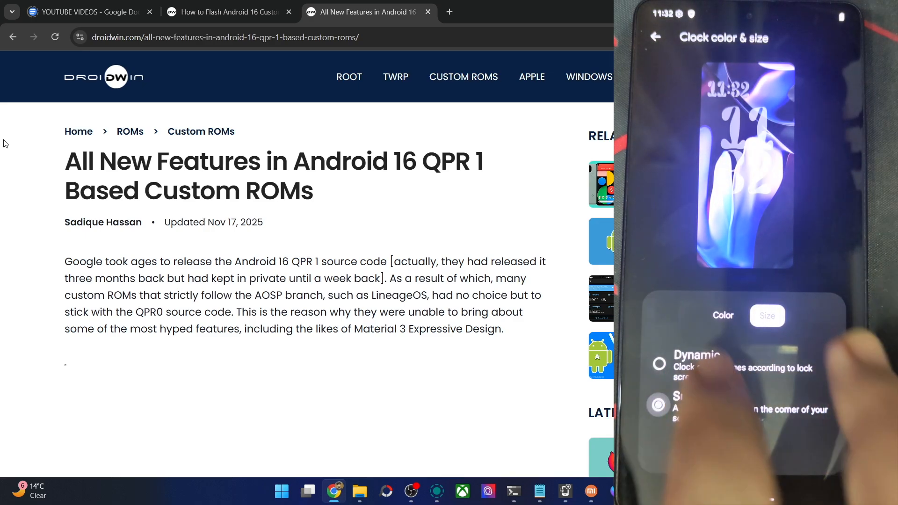
click(655, 37)
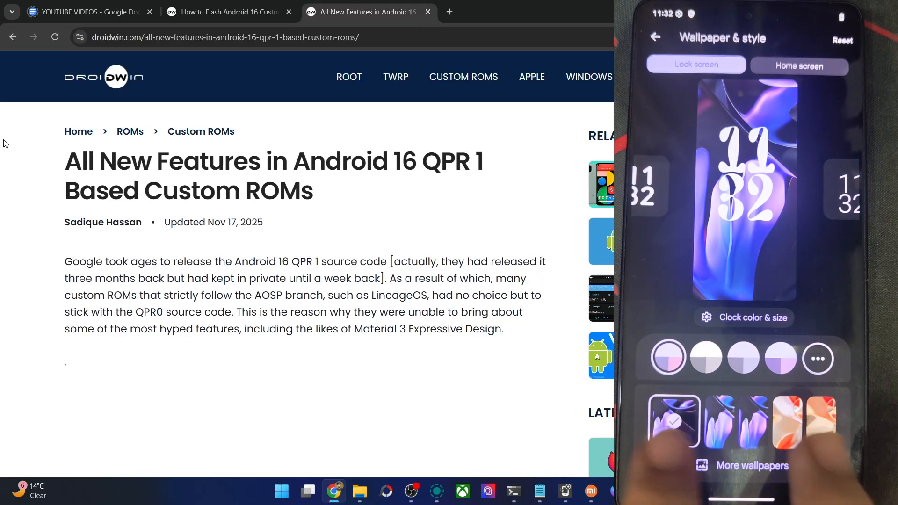
click(752, 465)
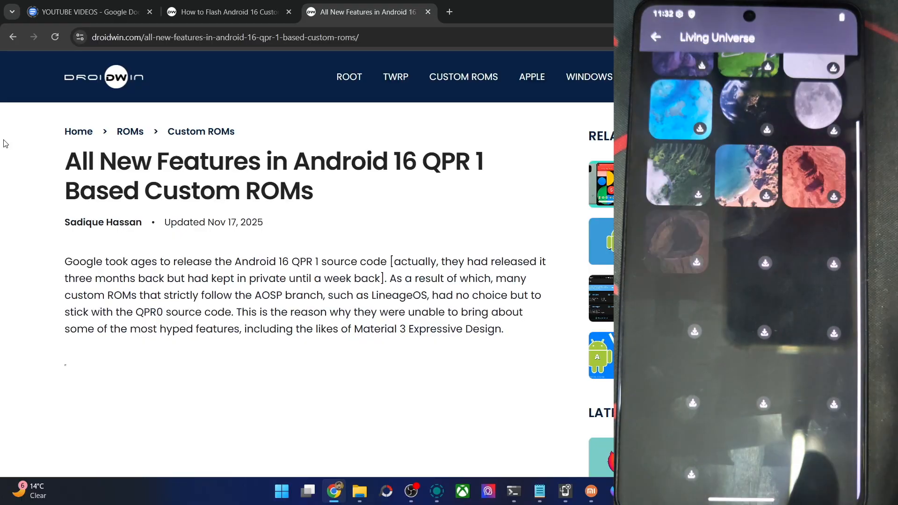
click(656, 37)
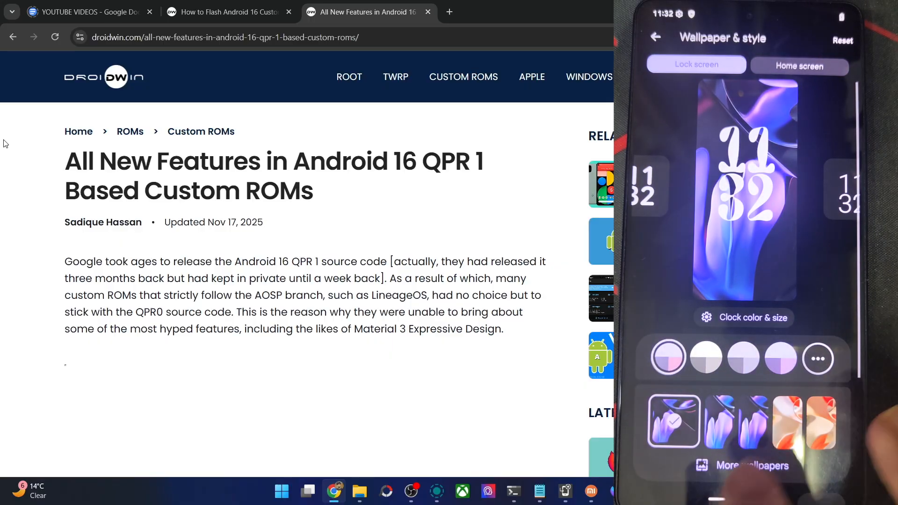
scroll(down, 3)
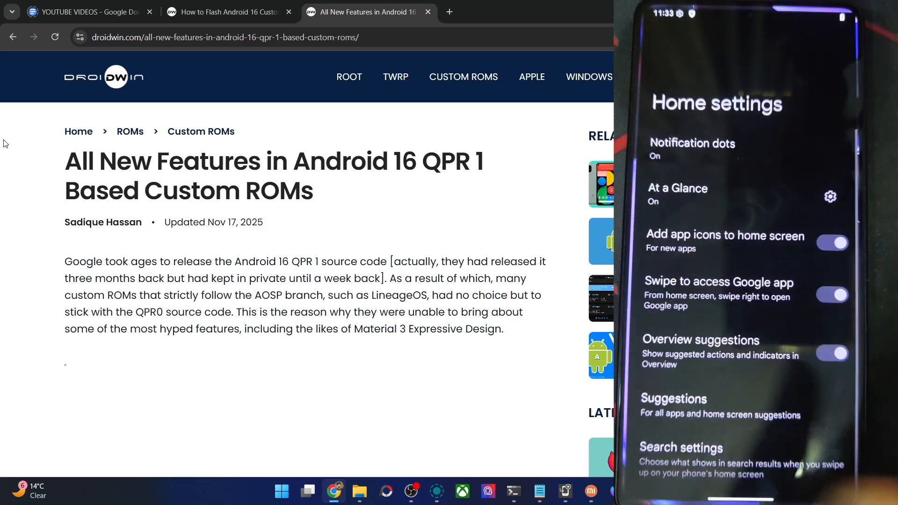
Scroll through the Home settings page.
scroll(down, 3)
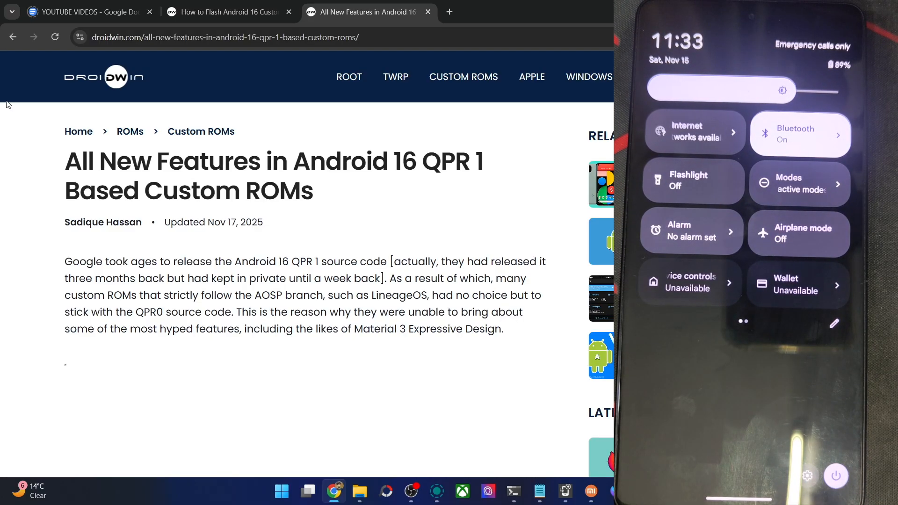
Jump from Quick Settings into the Settings app and scroll to Security & privacy and Location.
double_click(240, 261)
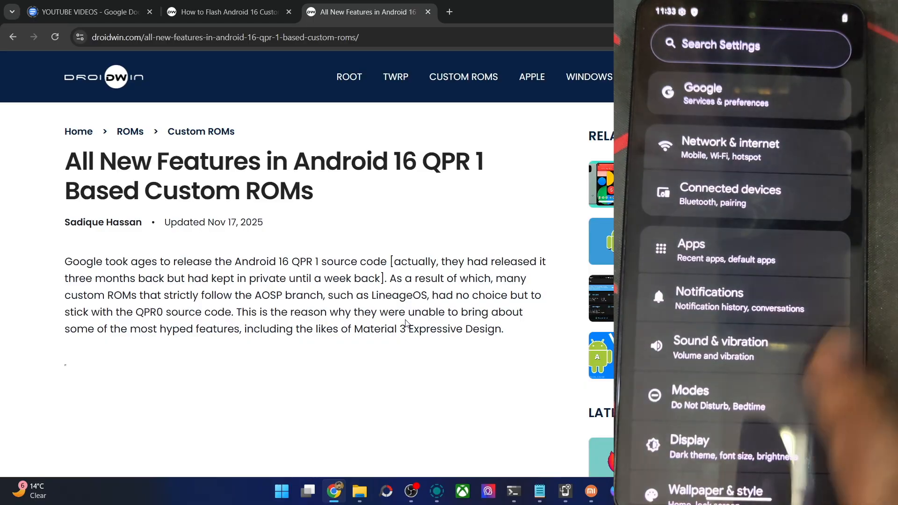
scroll(down, 3)
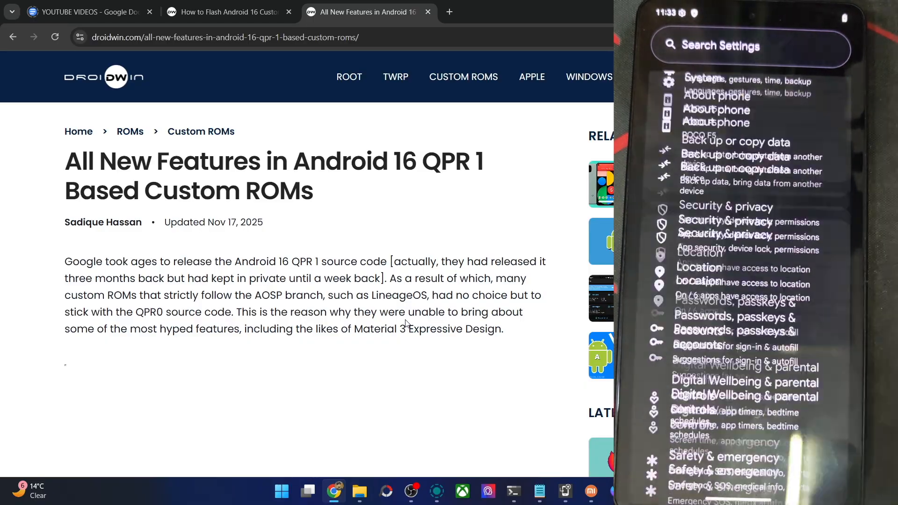